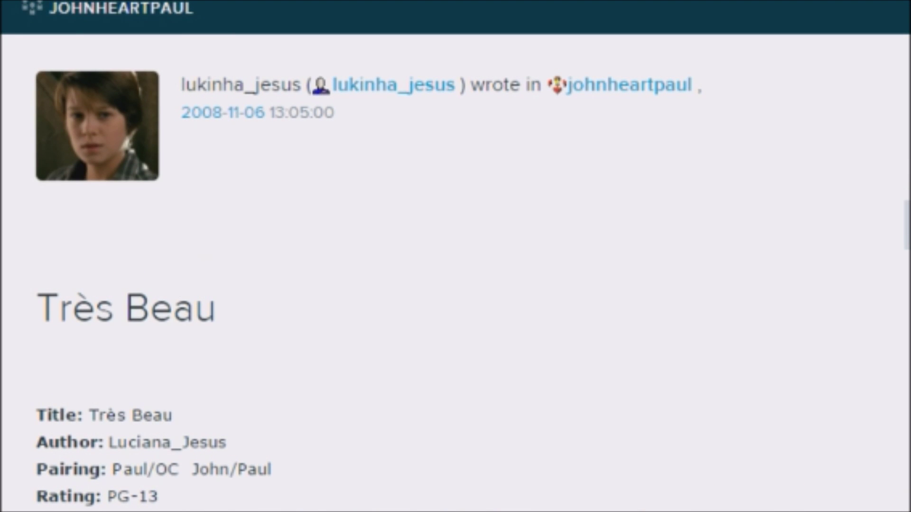
scroll("down", 3)
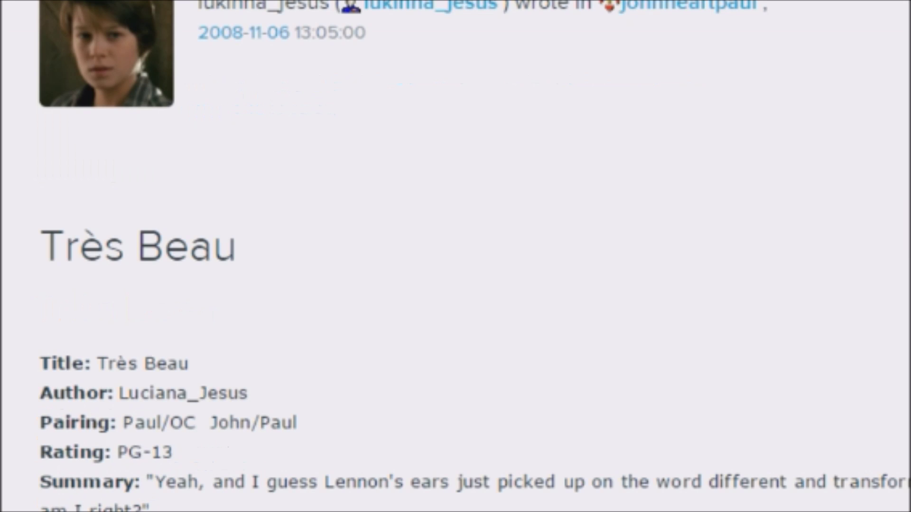
scroll("down", 3)
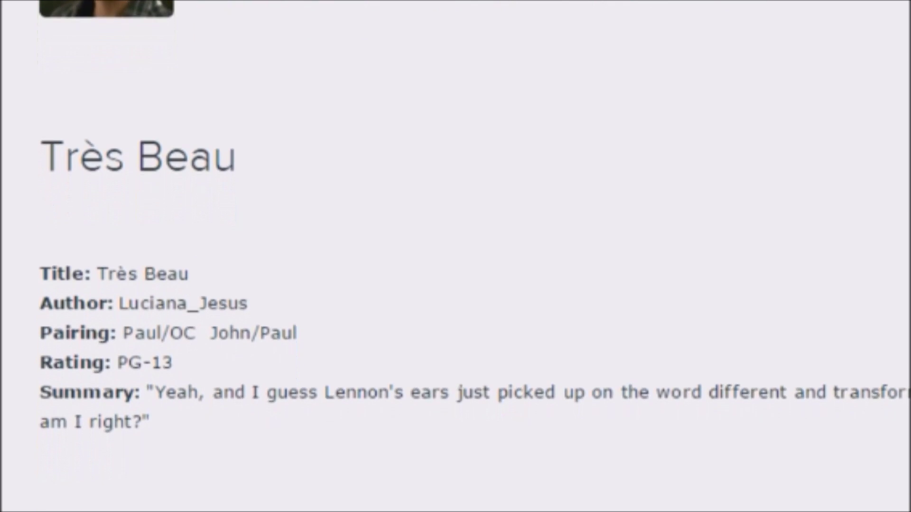
scroll("down", 3)
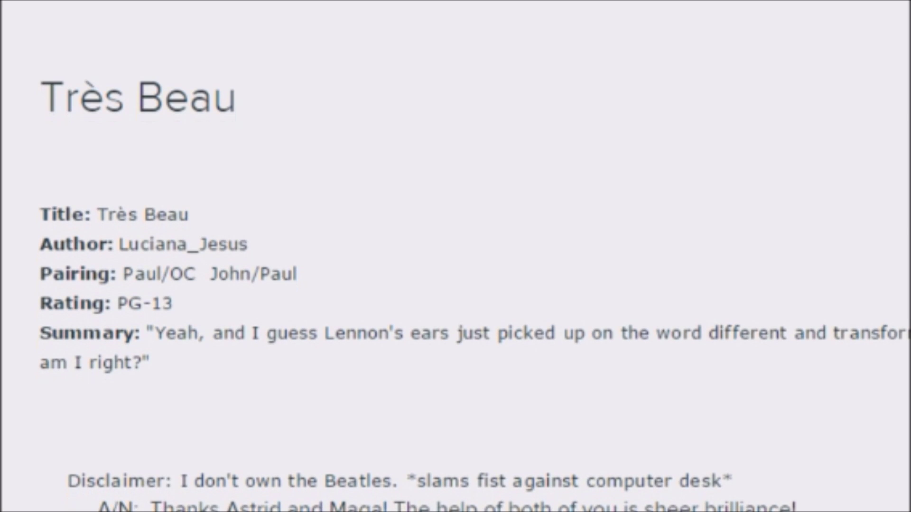
scroll("down", 3)
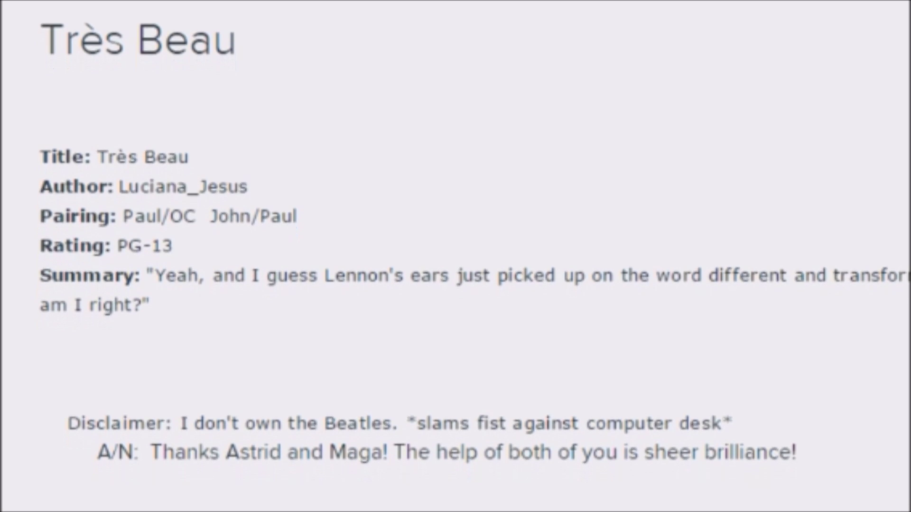
scroll("down", 3)
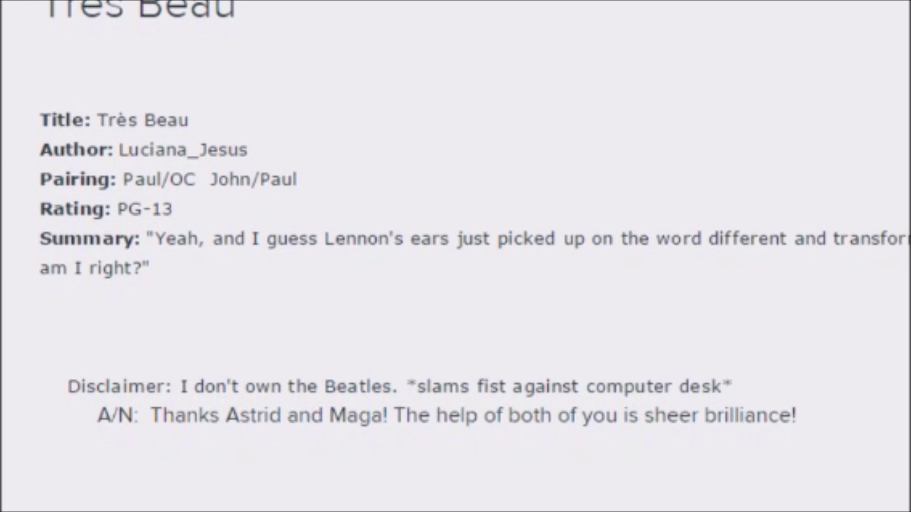
scroll("down", 3)
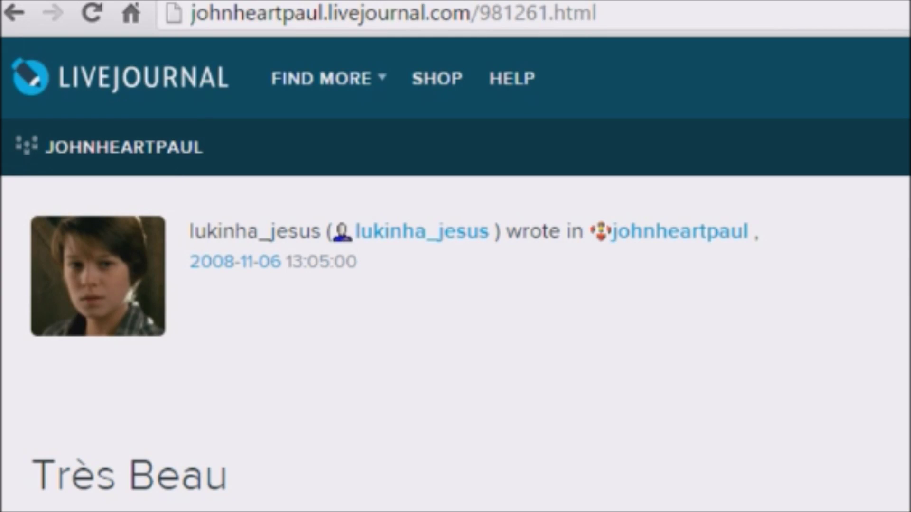
scroll("down", 3)
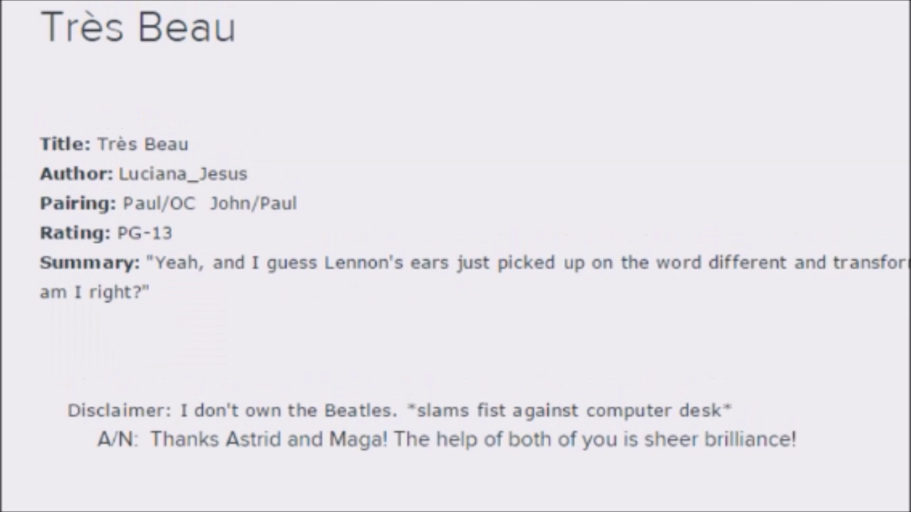